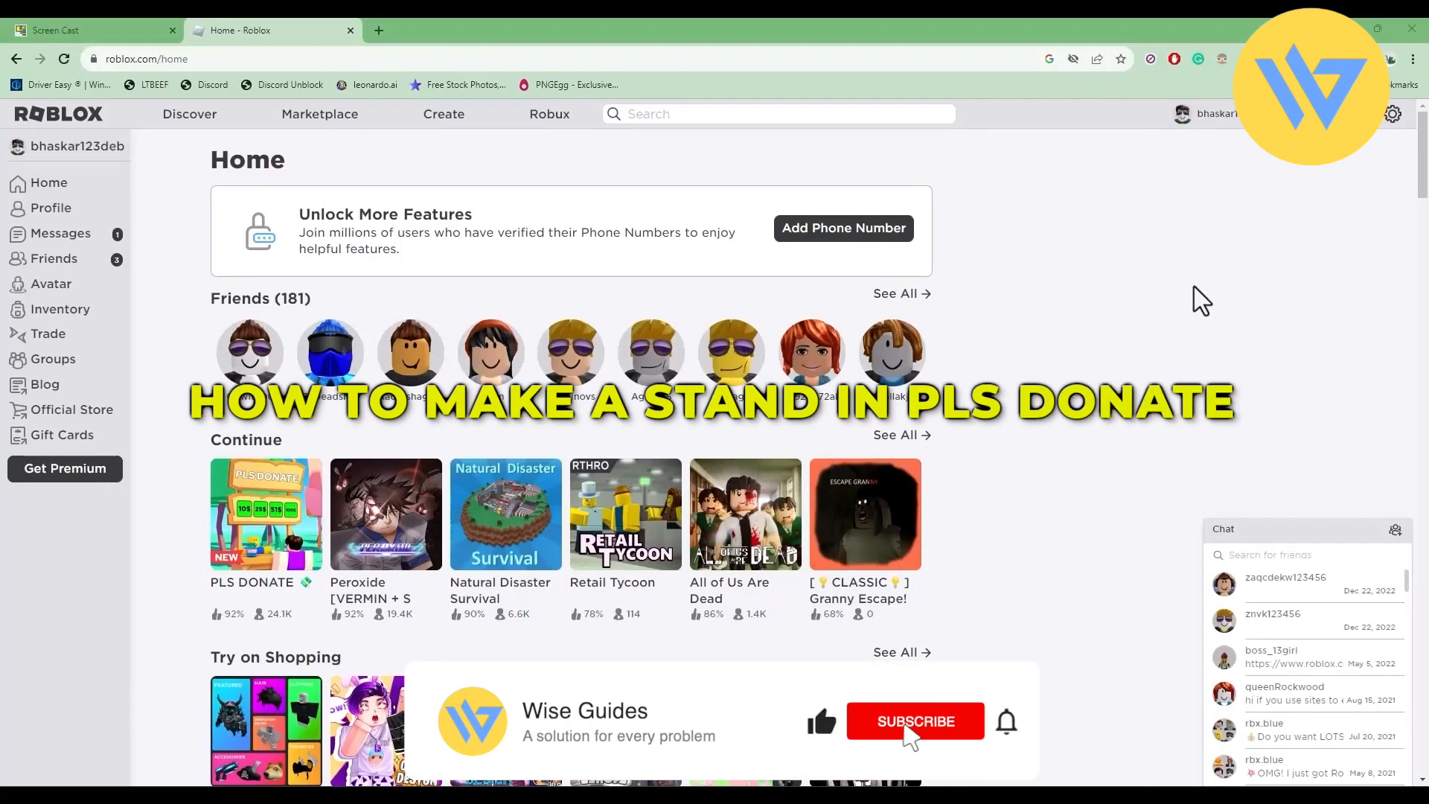
Launch PLS DONATE from the home page's recently played games.
click(916, 721)
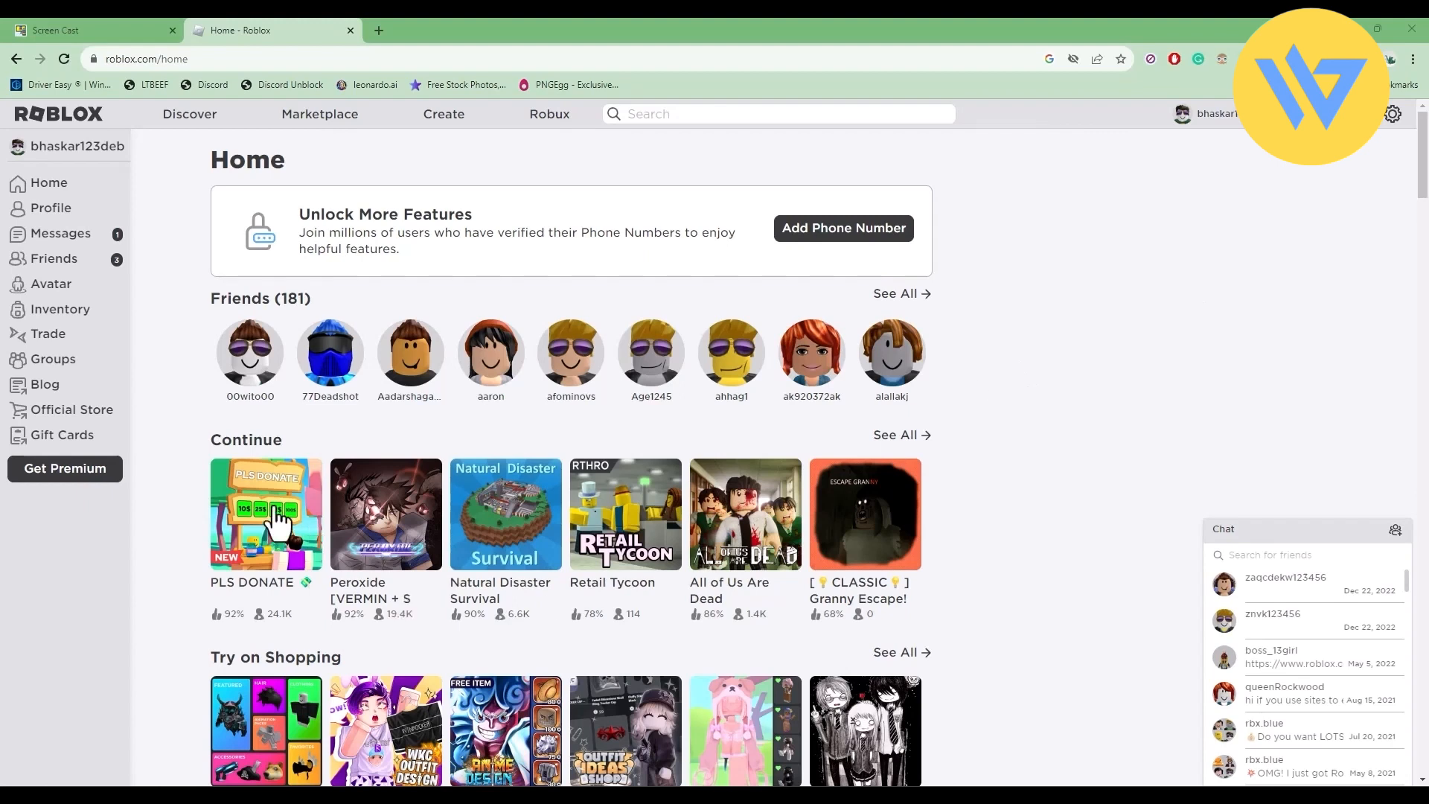
click(265, 514)
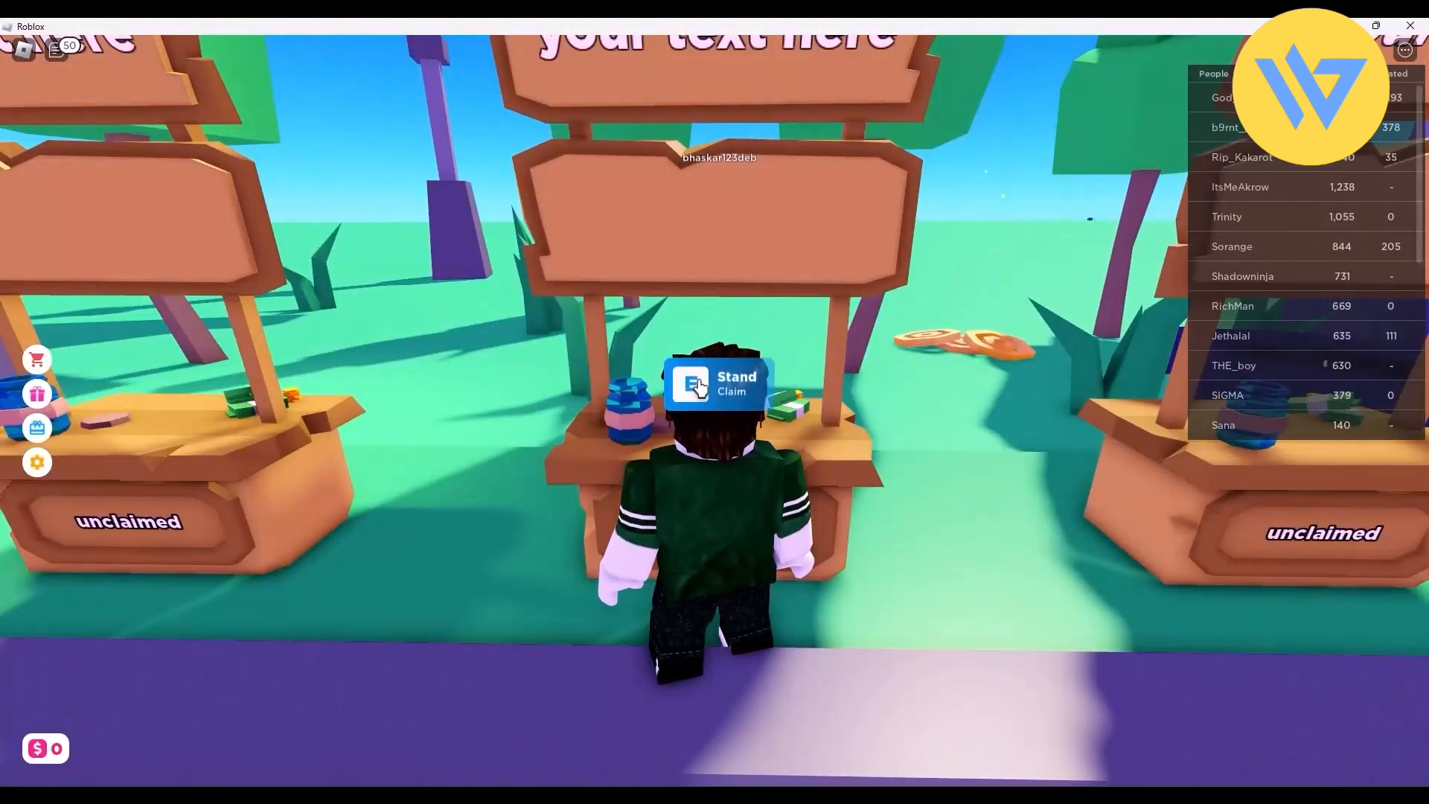
Claim the empty stand so it shows the owner's name with 10 and 50 Robux passes.
click(694, 396)
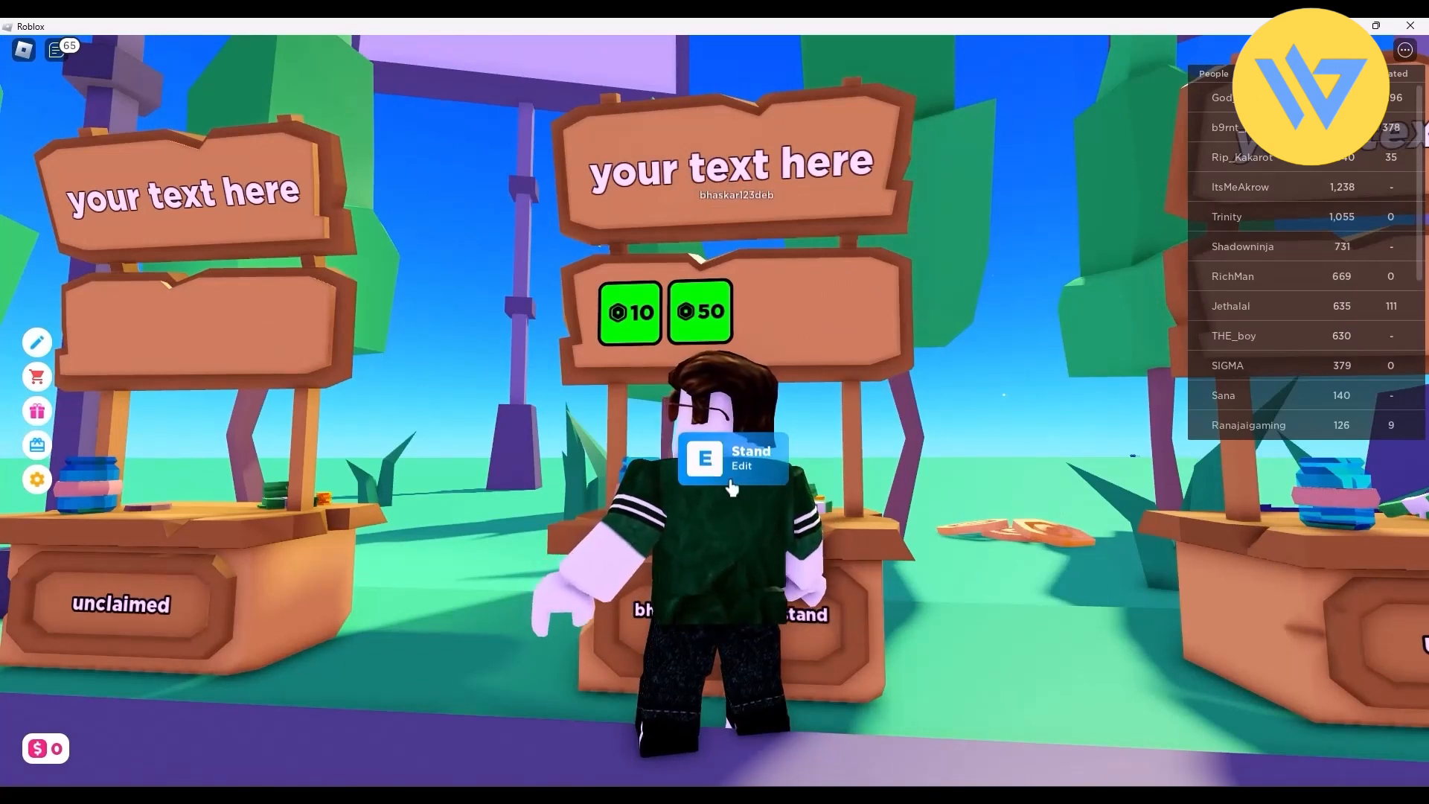
Set the stand's sign text to 'Hi' and bring up the booth settings.
key(e)
text(Hi)
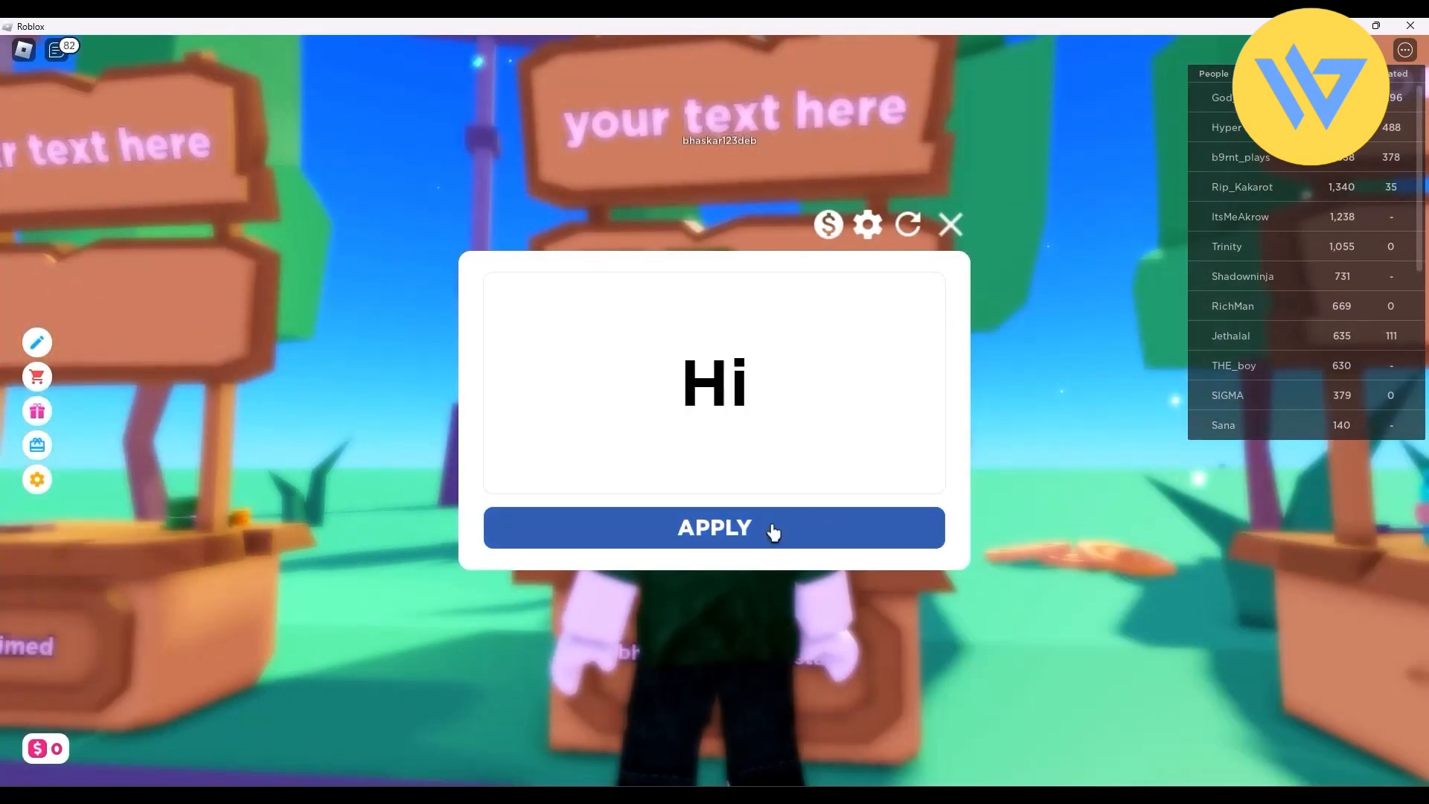
click(714, 527)
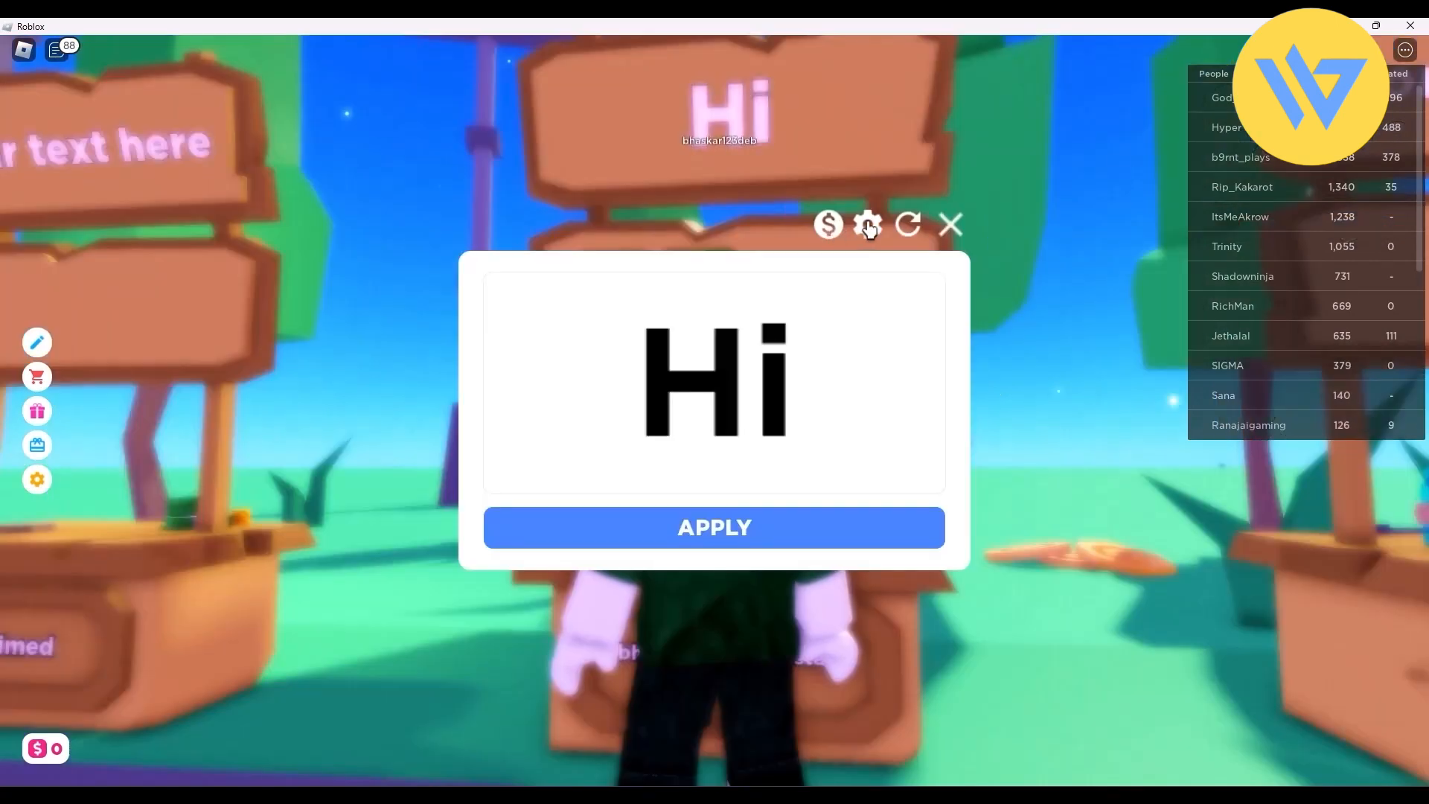
click(869, 224)
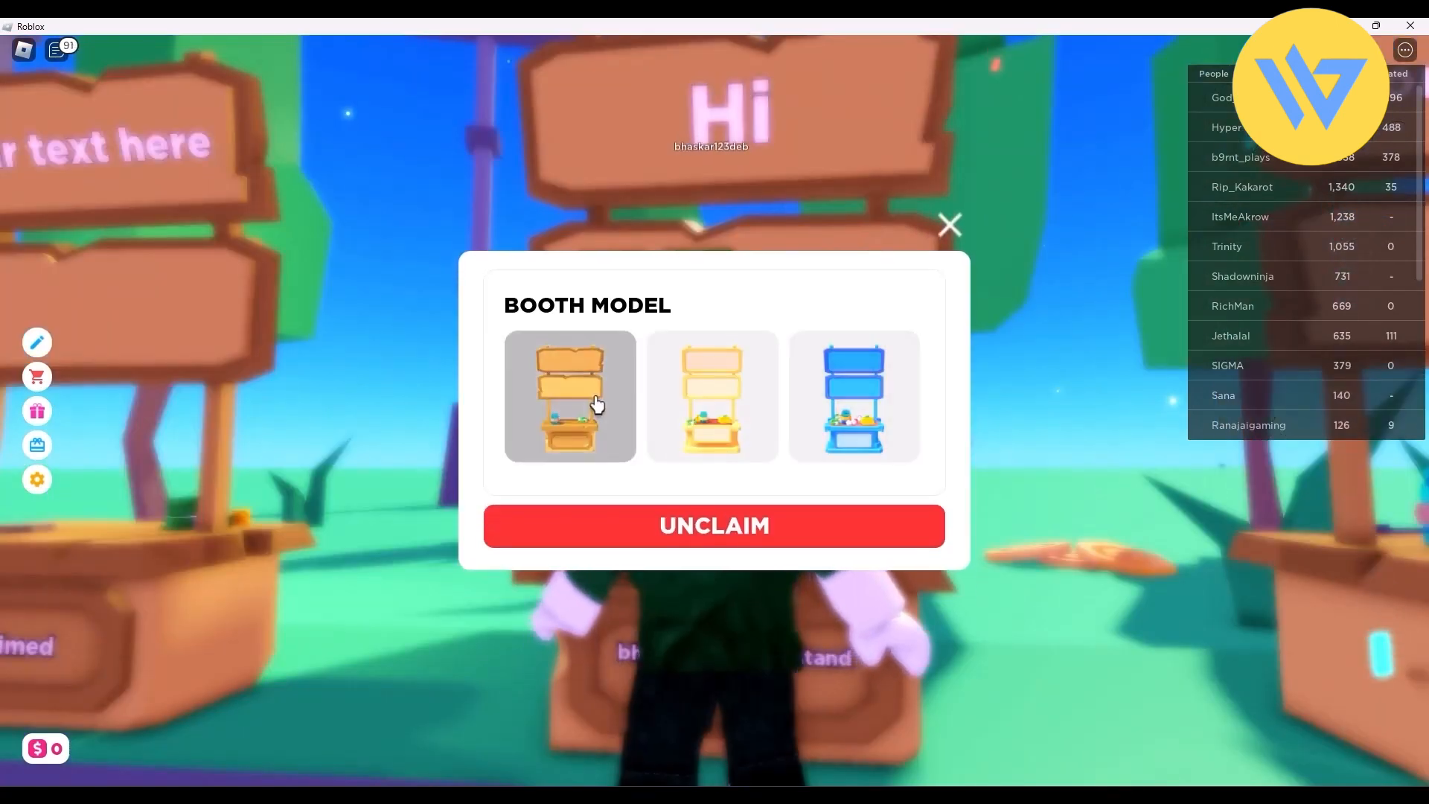
Keep the wooden booth model and return to the sign text editor.
click(850, 403)
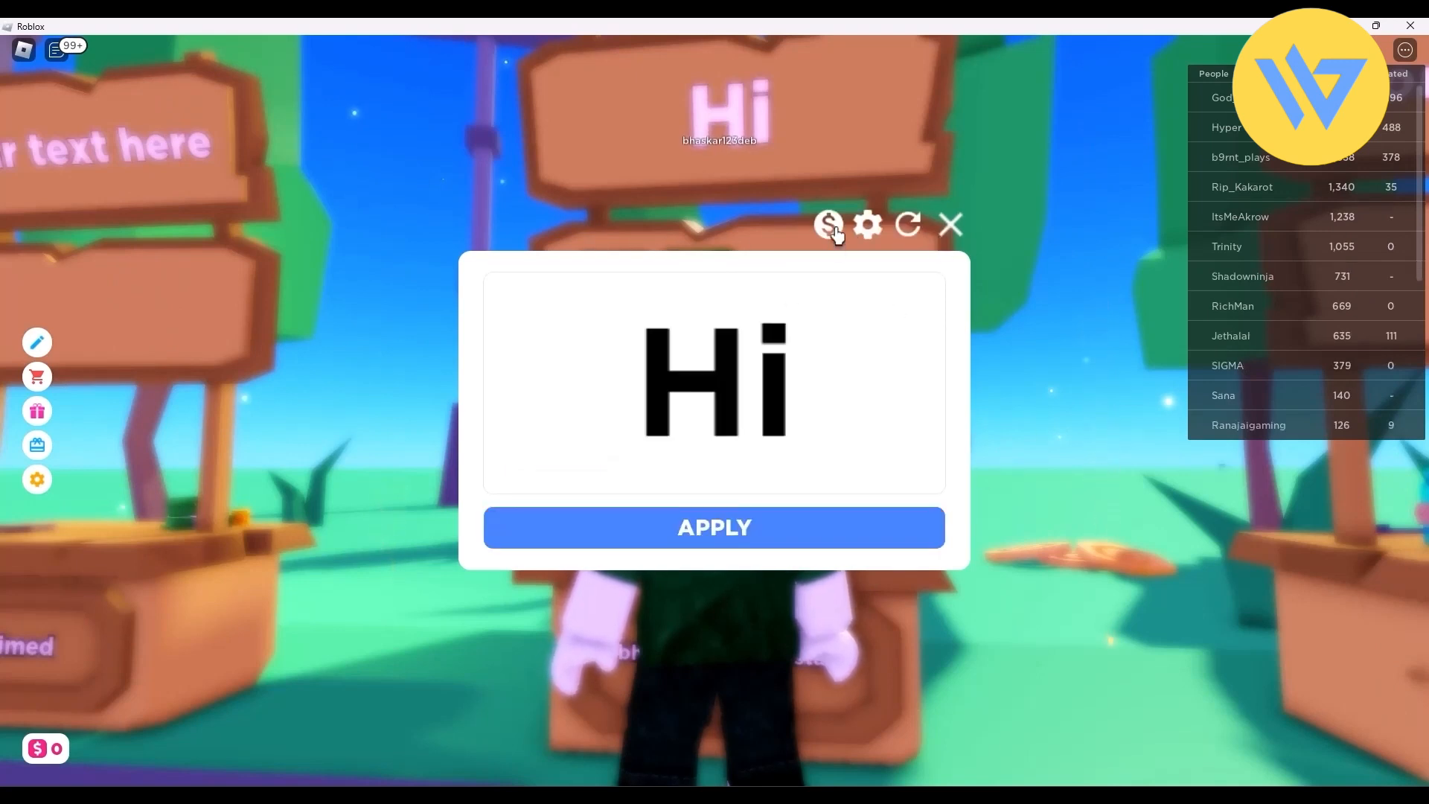
Check the stand's empty Top Received Donations list, then leave the game.
click(831, 227)
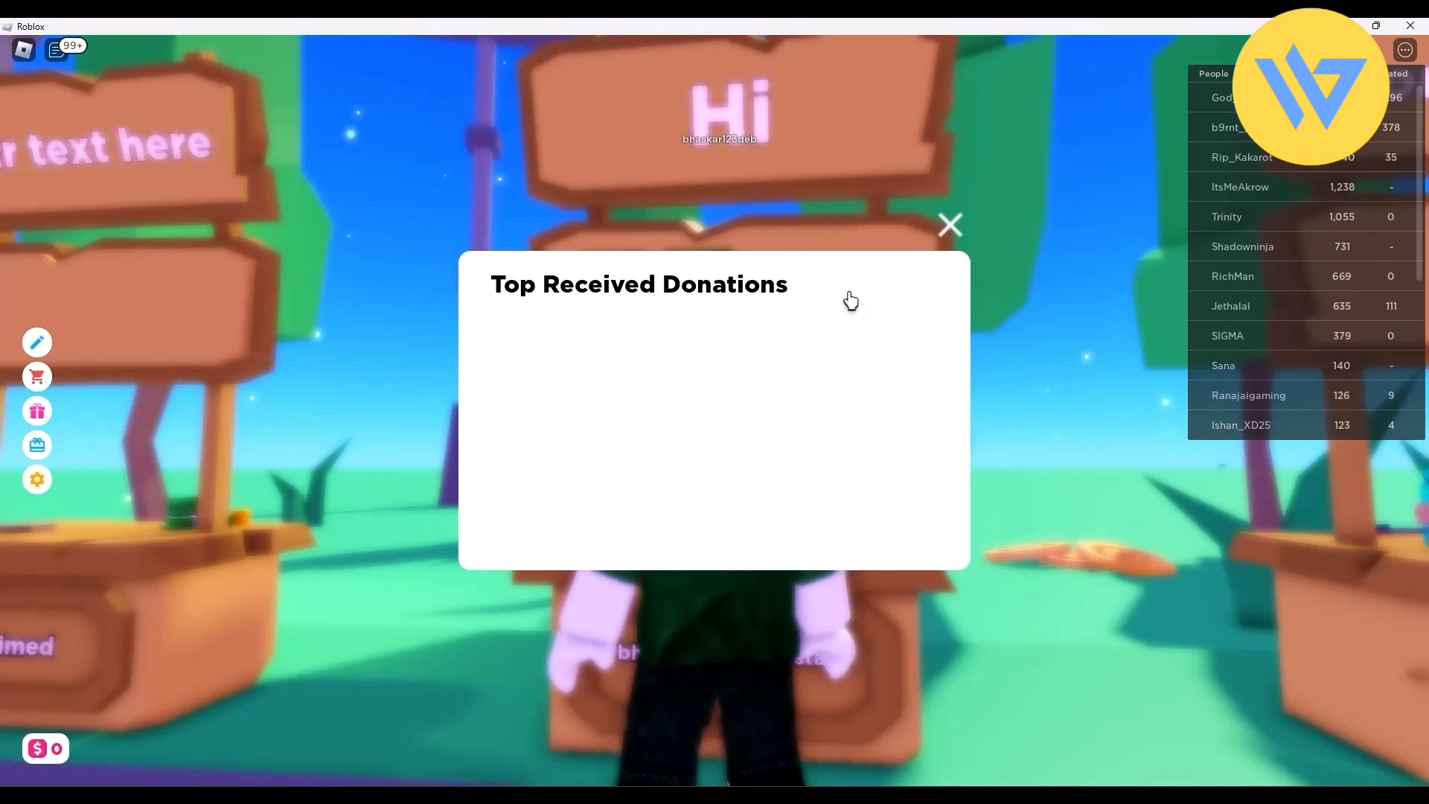
click(950, 224)
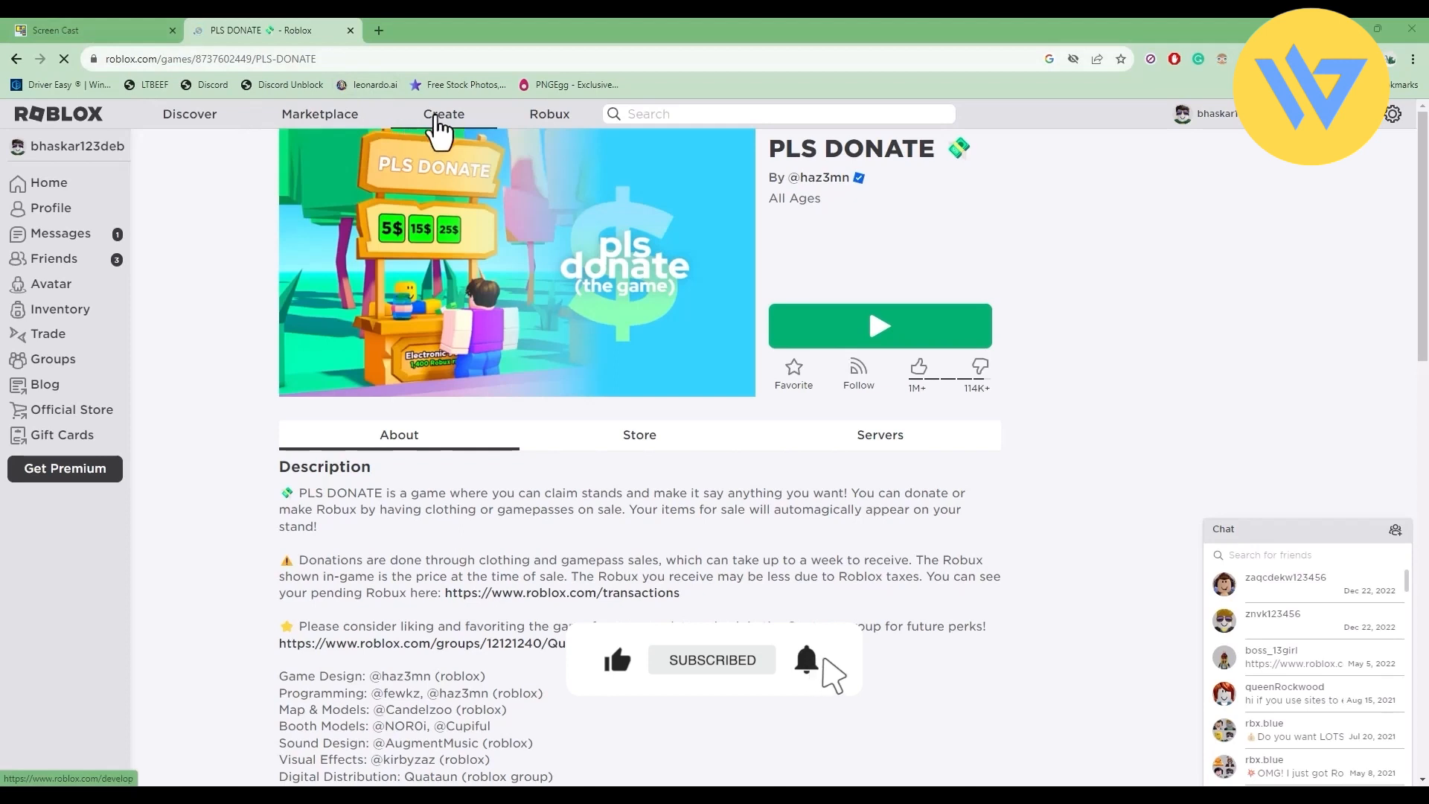
Reach the Creator Hub dashboard and open the bhaskar123deb's Place experience overview.
click(443, 113)
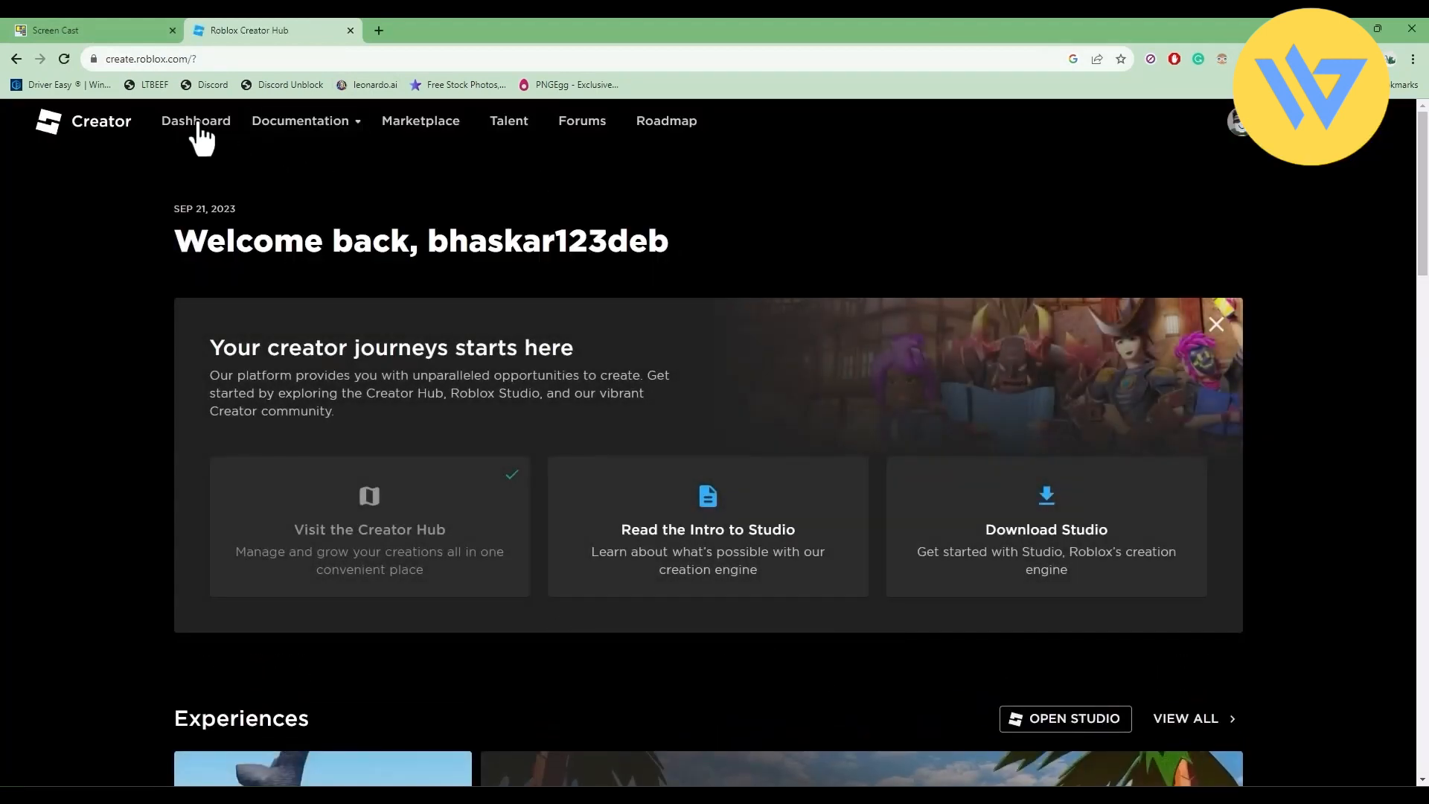
click(196, 120)
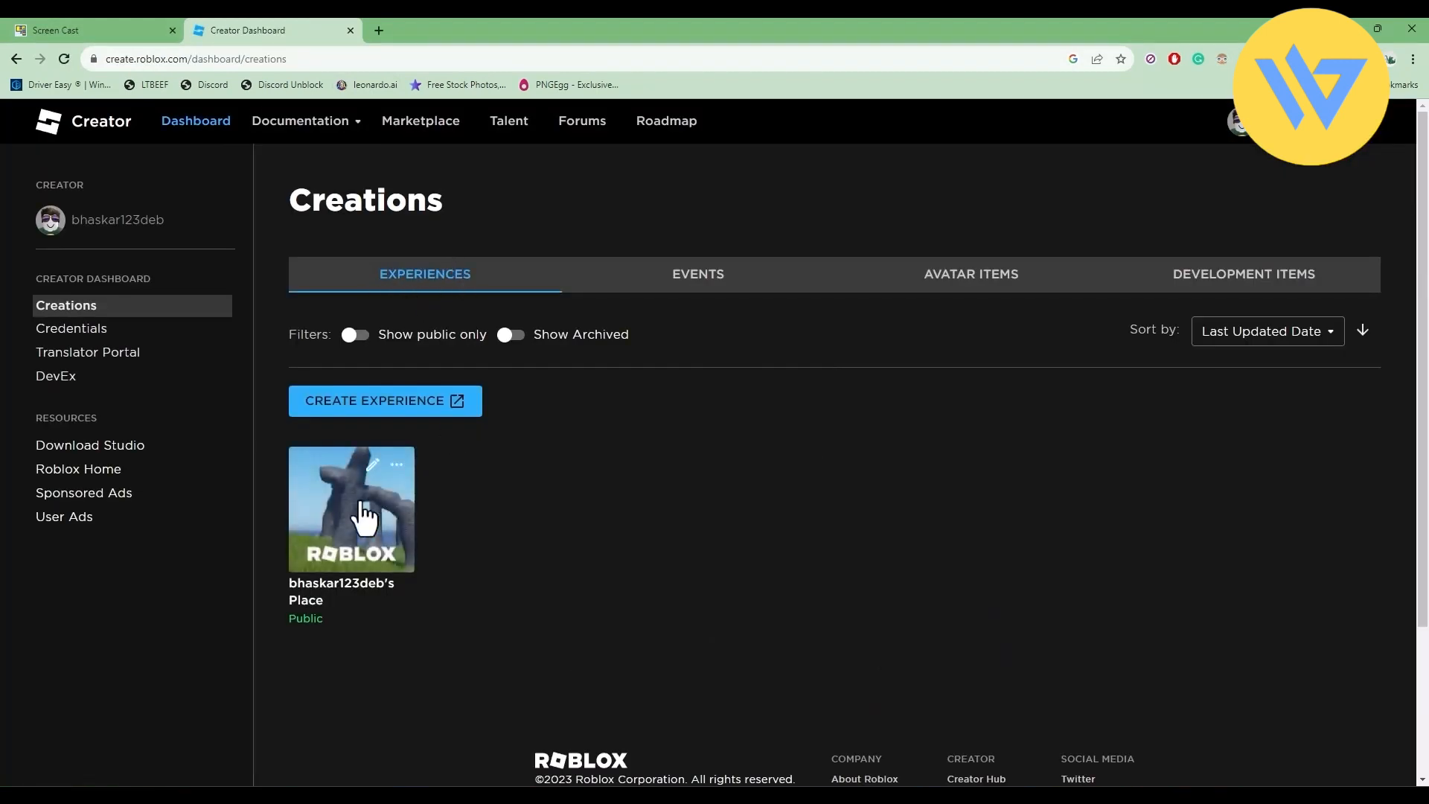
click(351, 509)
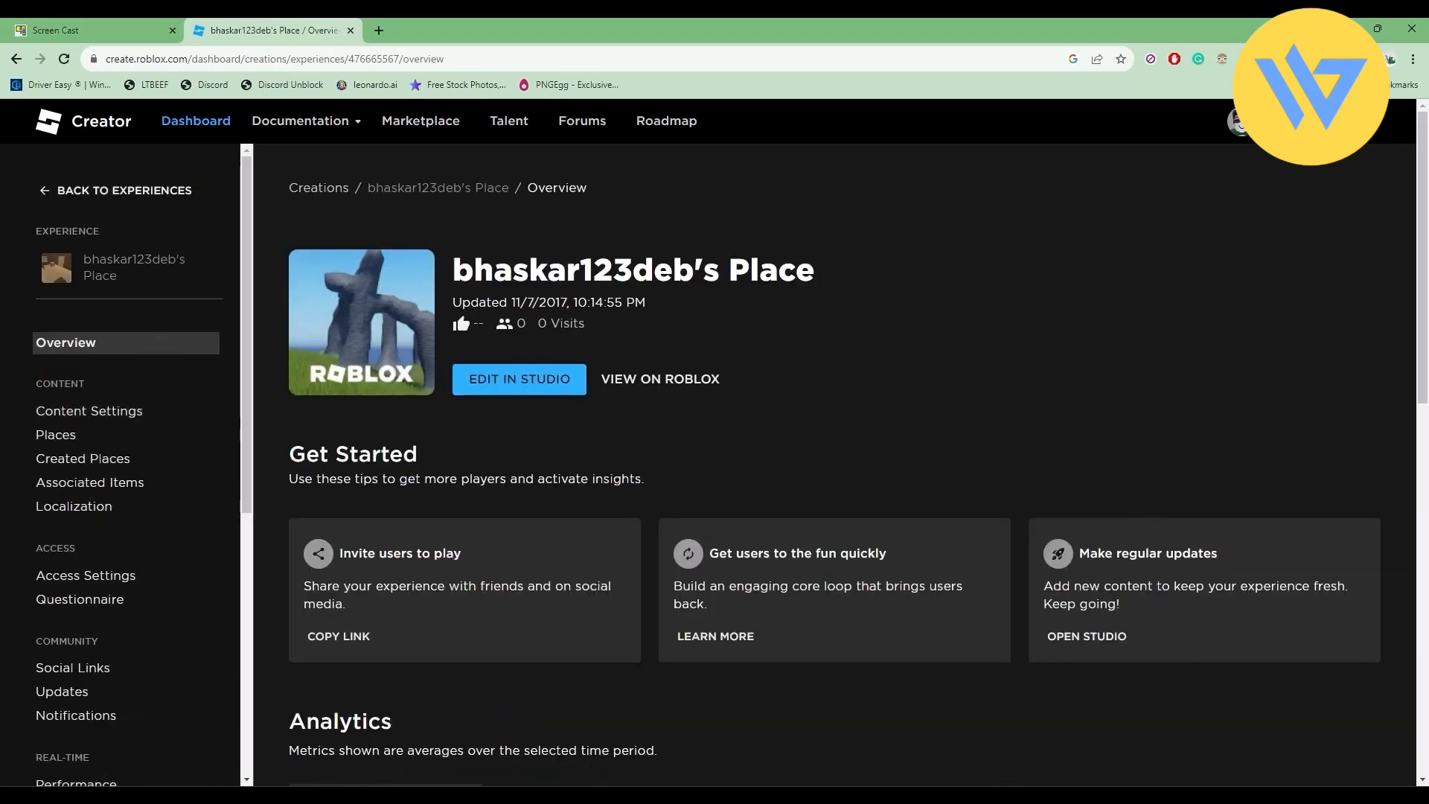
mouse_move(89, 482)
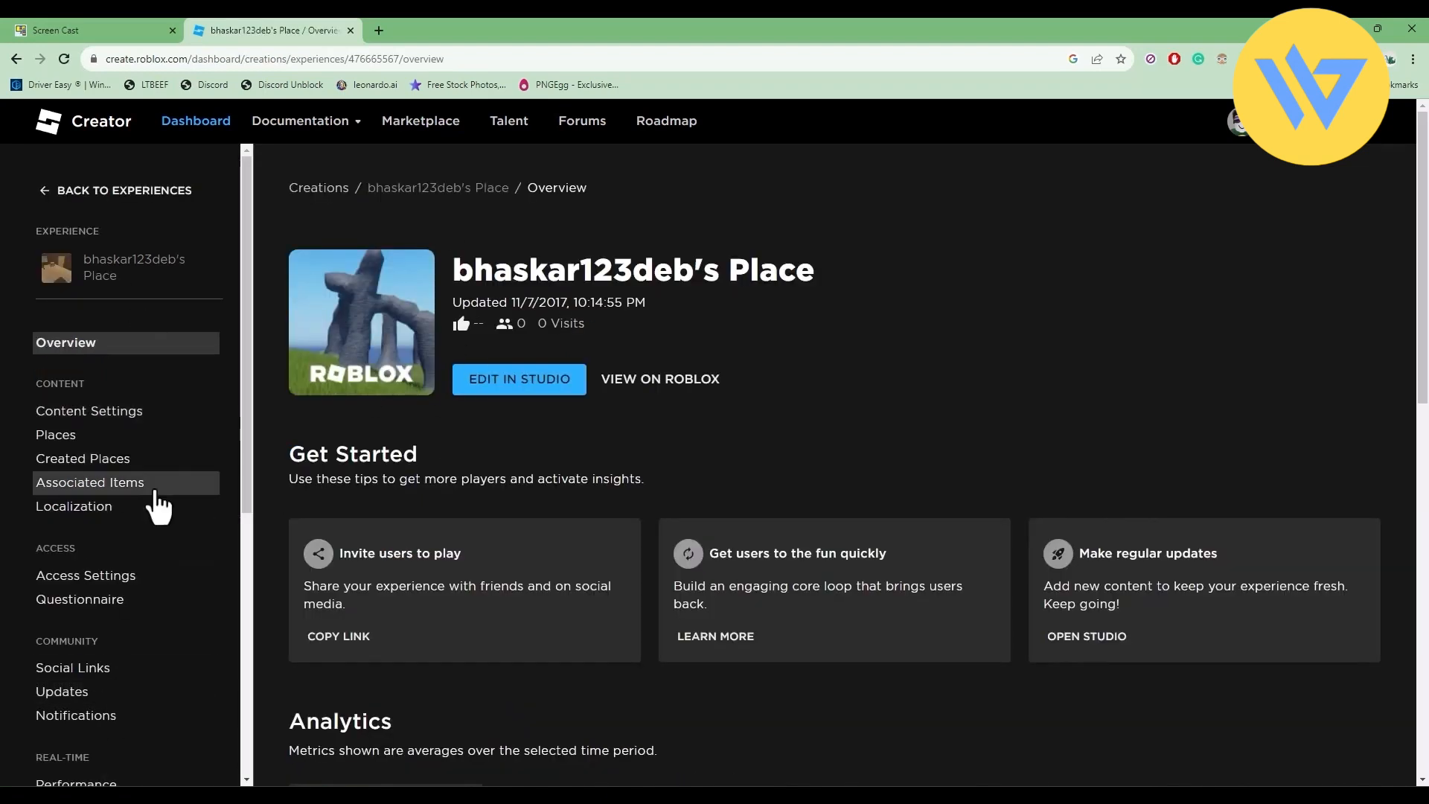
View the experience's passes (Test 50, Game pass 10) and start a new pass.
click(89, 483)
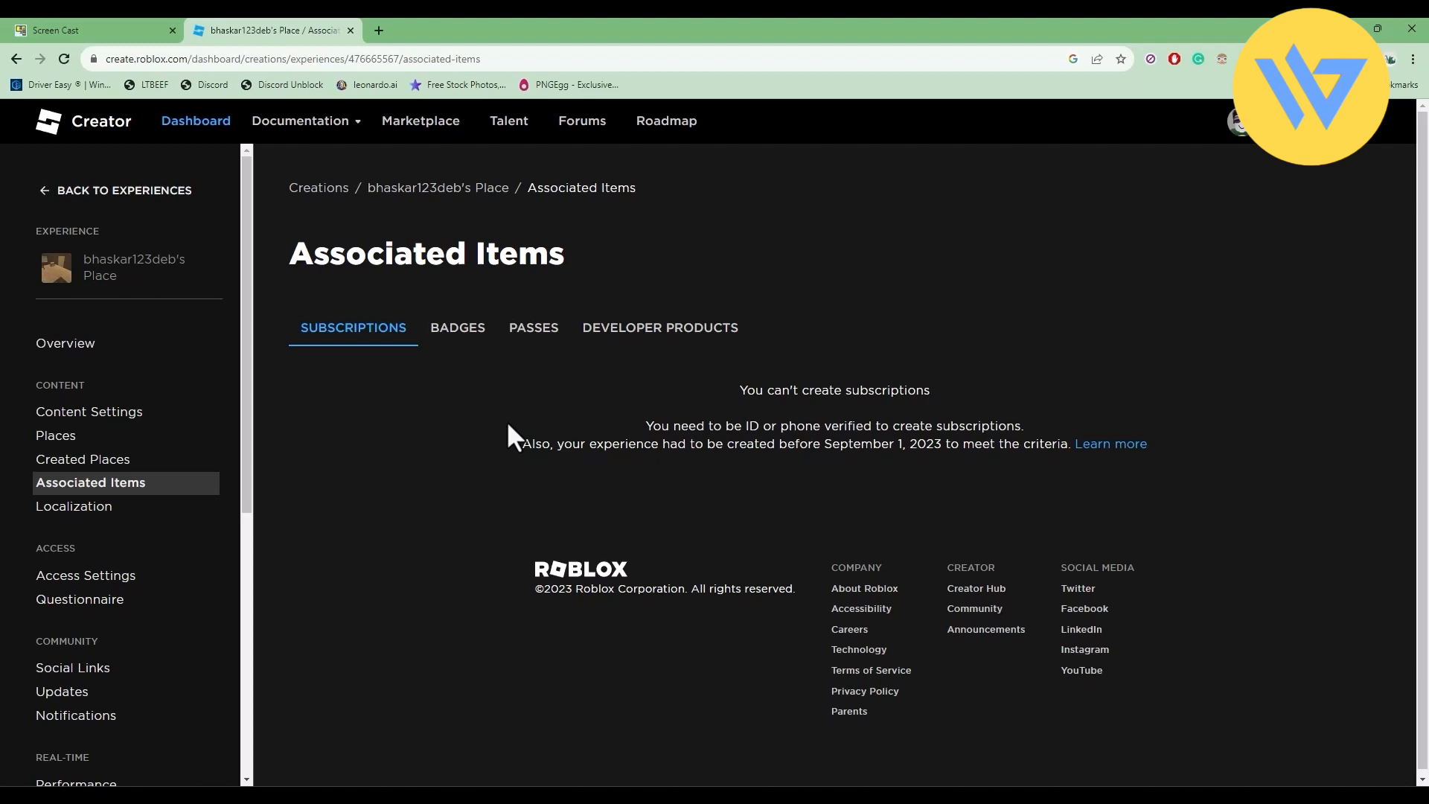
mouse_move(1006, 381)
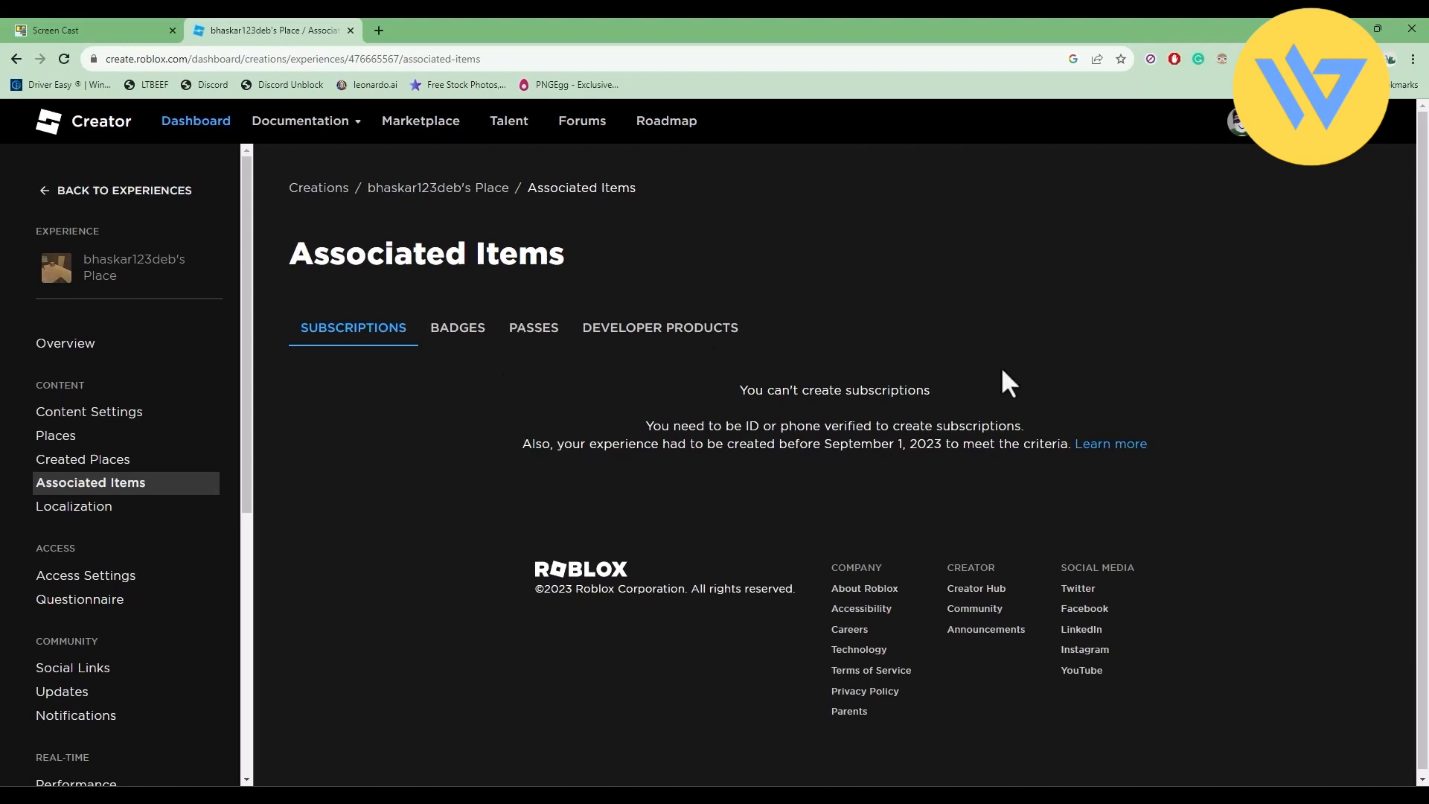
click(533, 327)
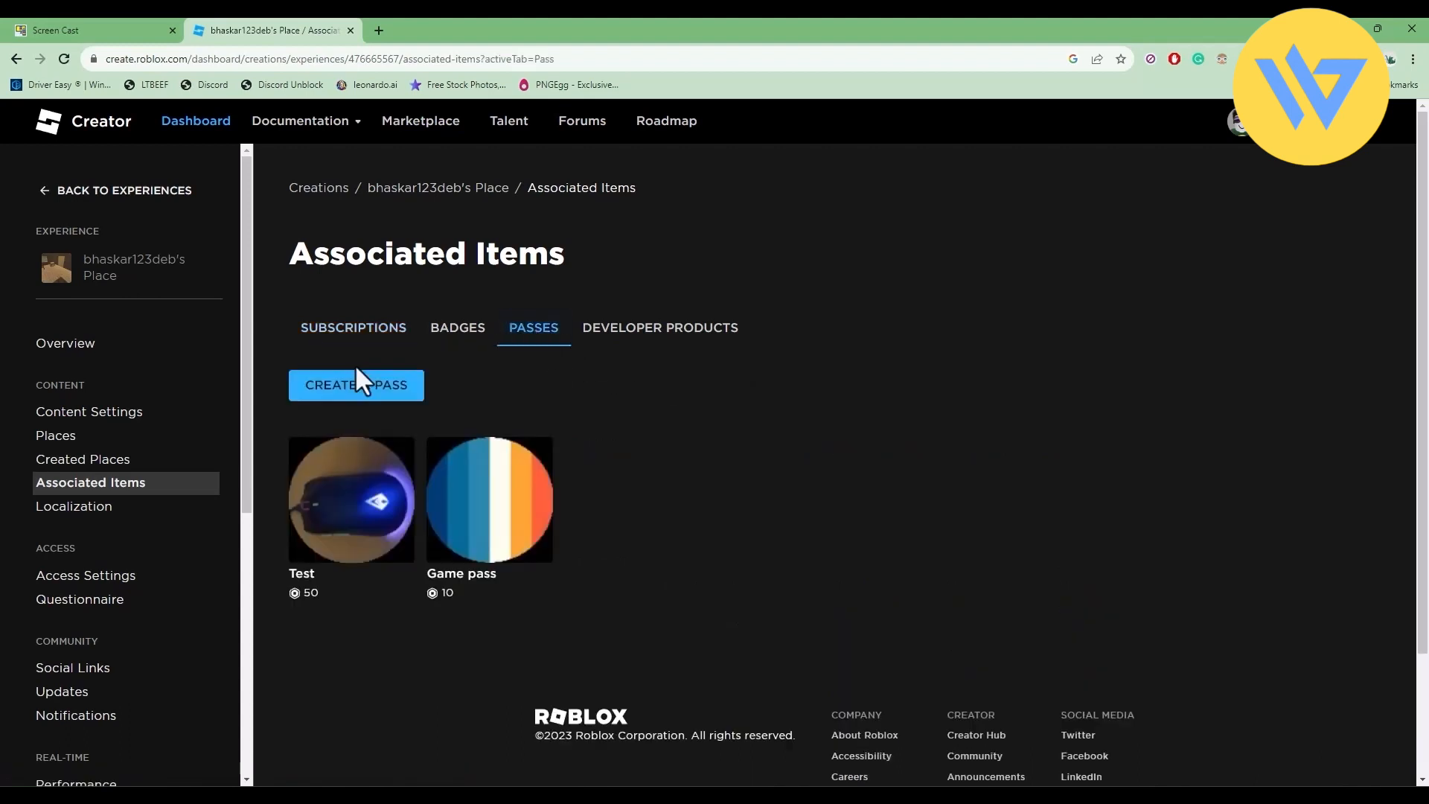
click(356, 384)
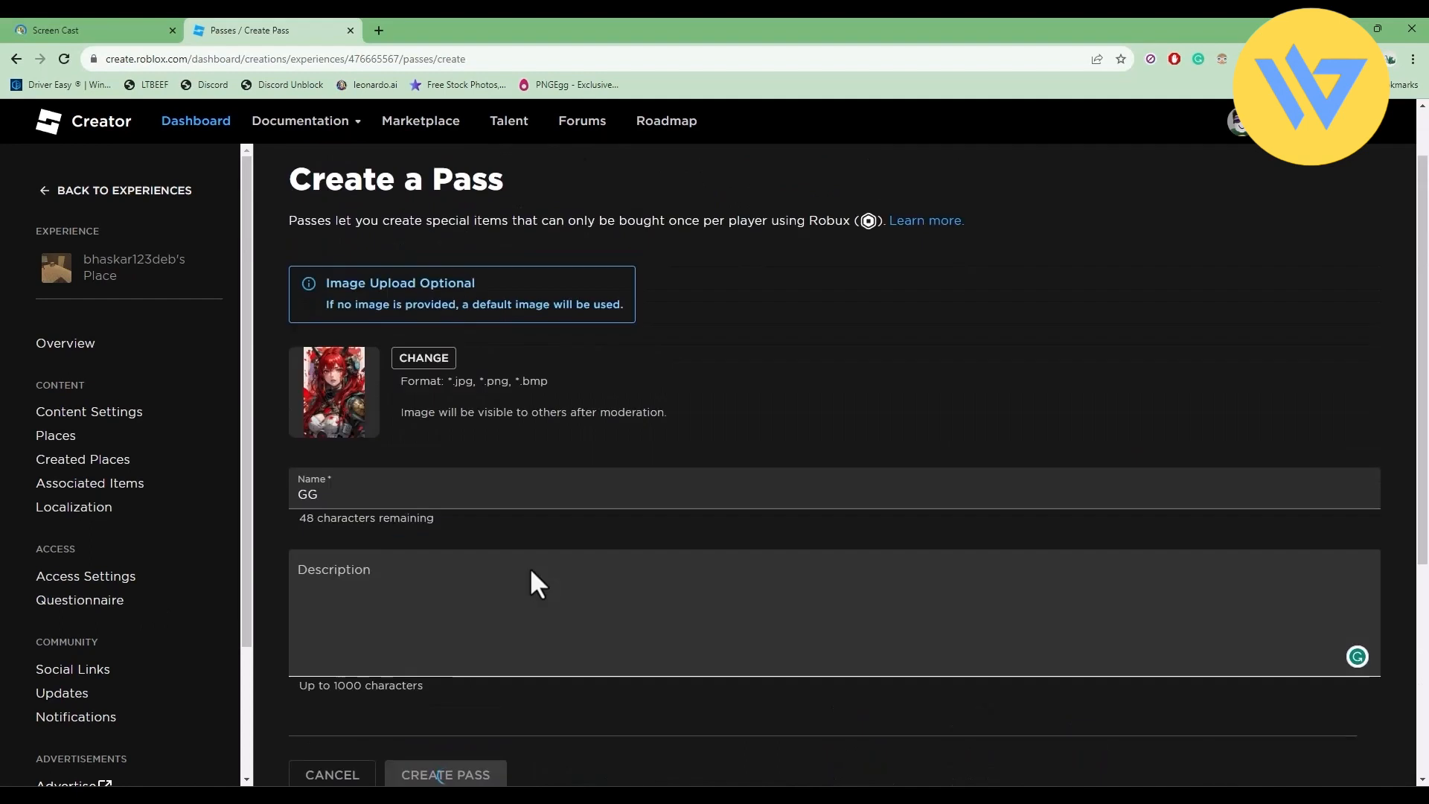
Create the new pass named GG with an uploaded image, listed as Offsale.
click(447, 774)
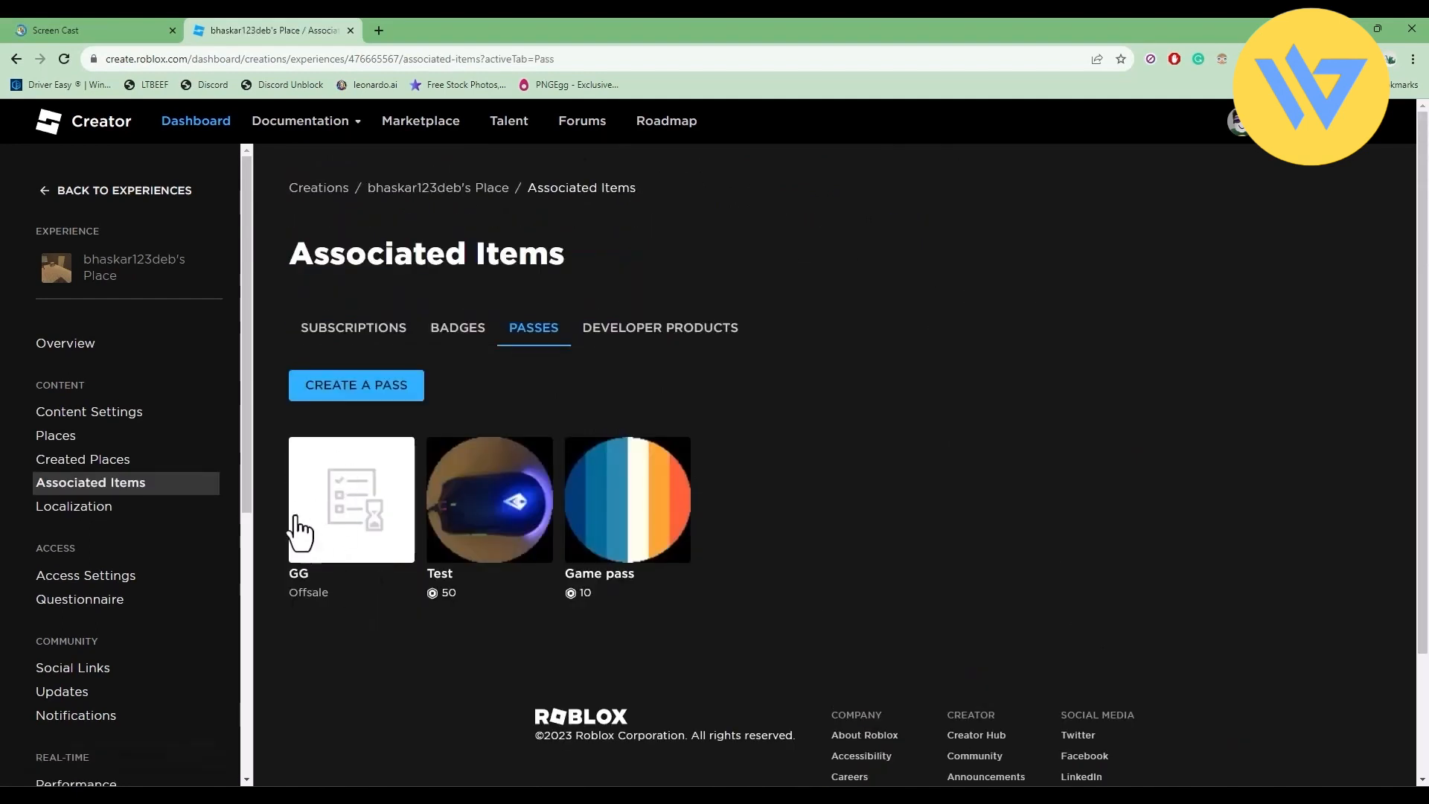
mouse_move(301, 611)
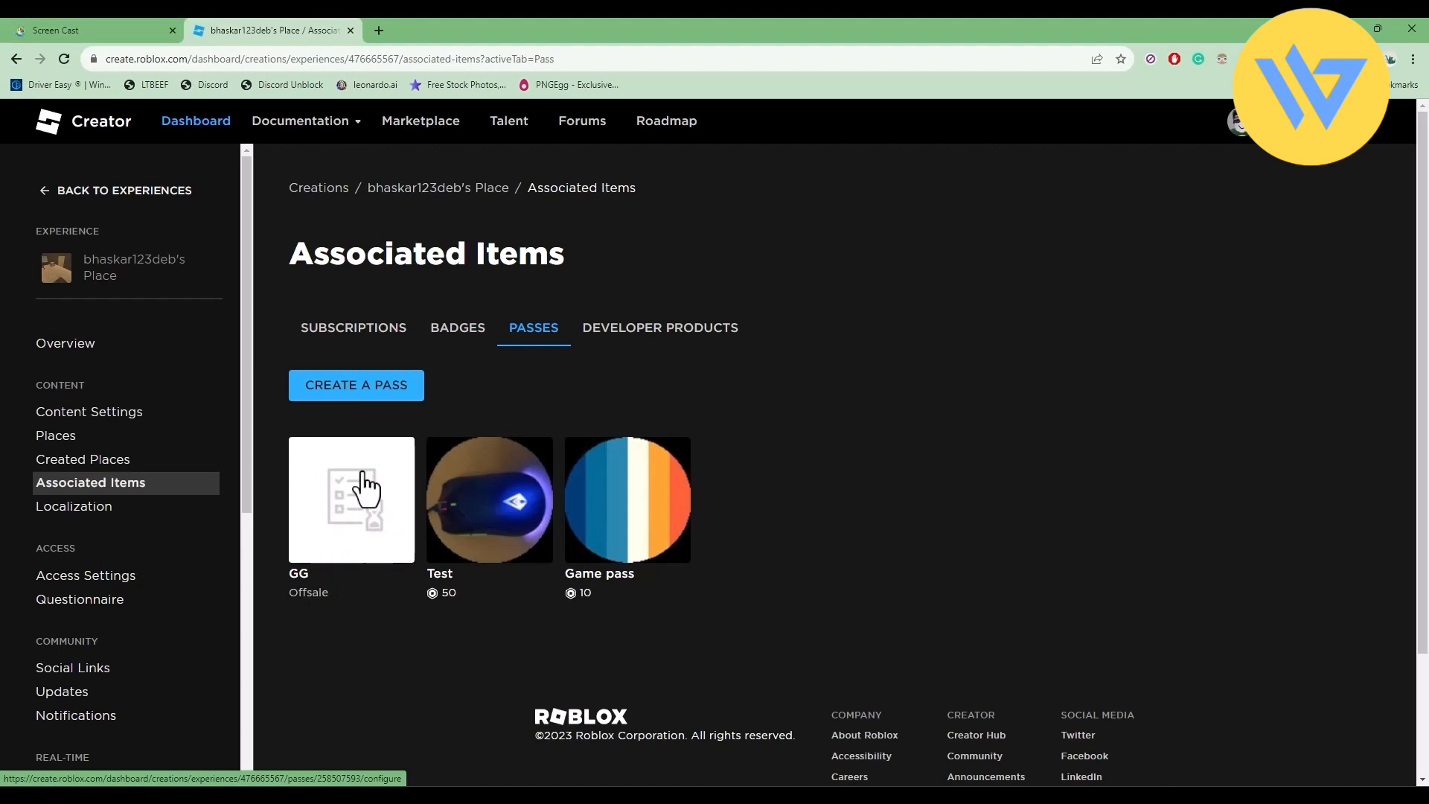
Put the GG pass on sale for 200 Robux and save the changes.
click(351, 500)
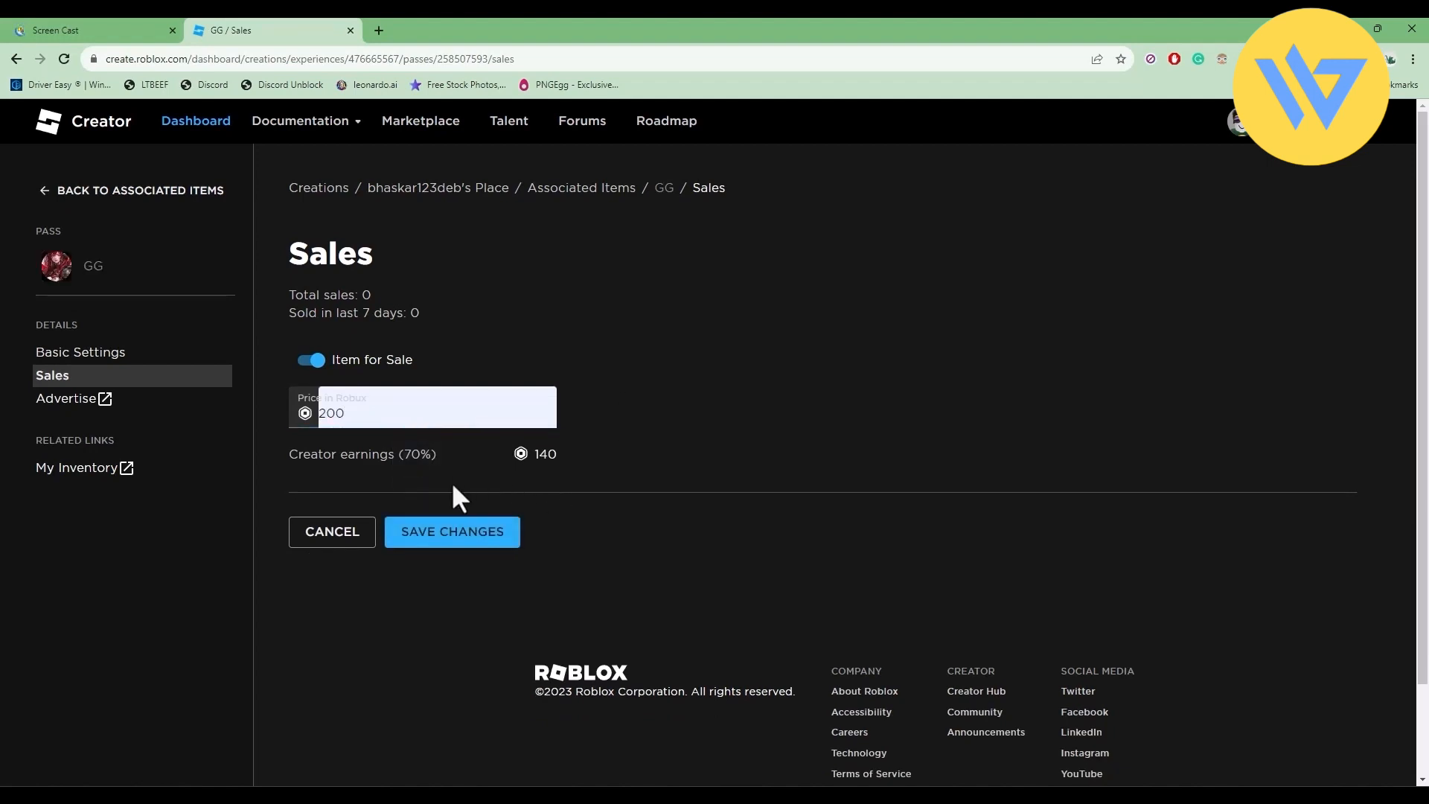
mouse_move(406, 460)
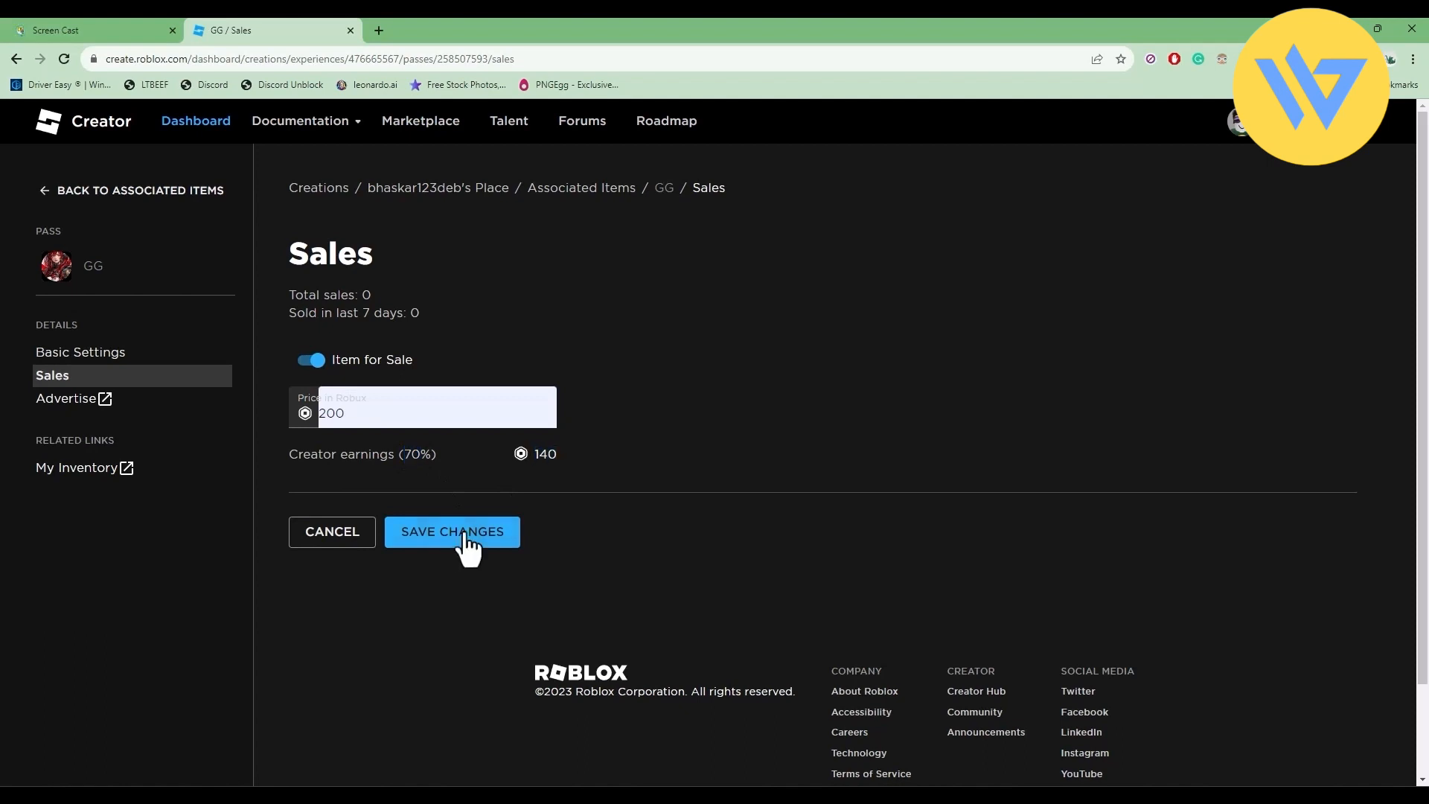
click(453, 532)
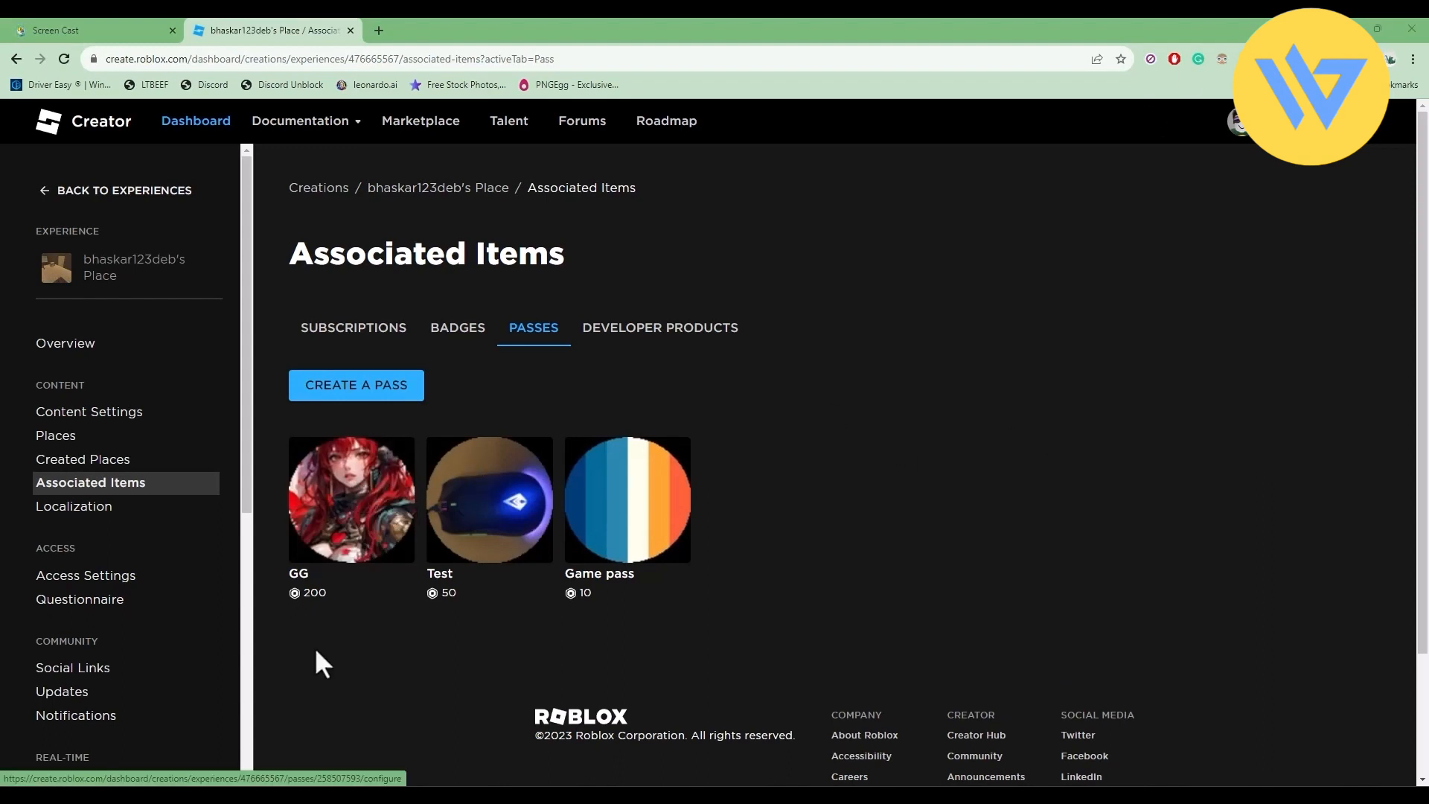
mouse_move(347, 570)
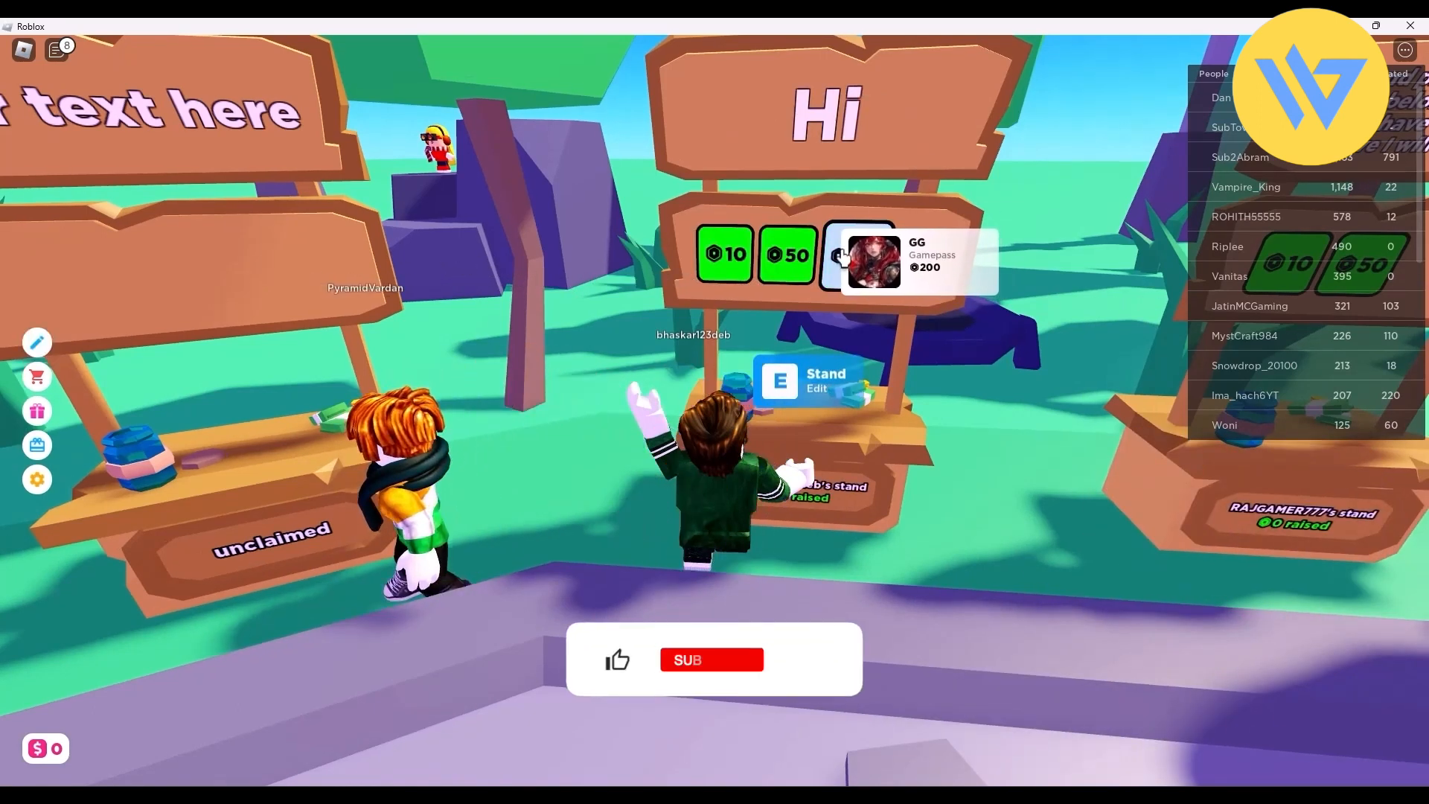
Rejoin PLS DONATE and confirm the Hi stand shows the 200-Robux GG pass.
click(711, 658)
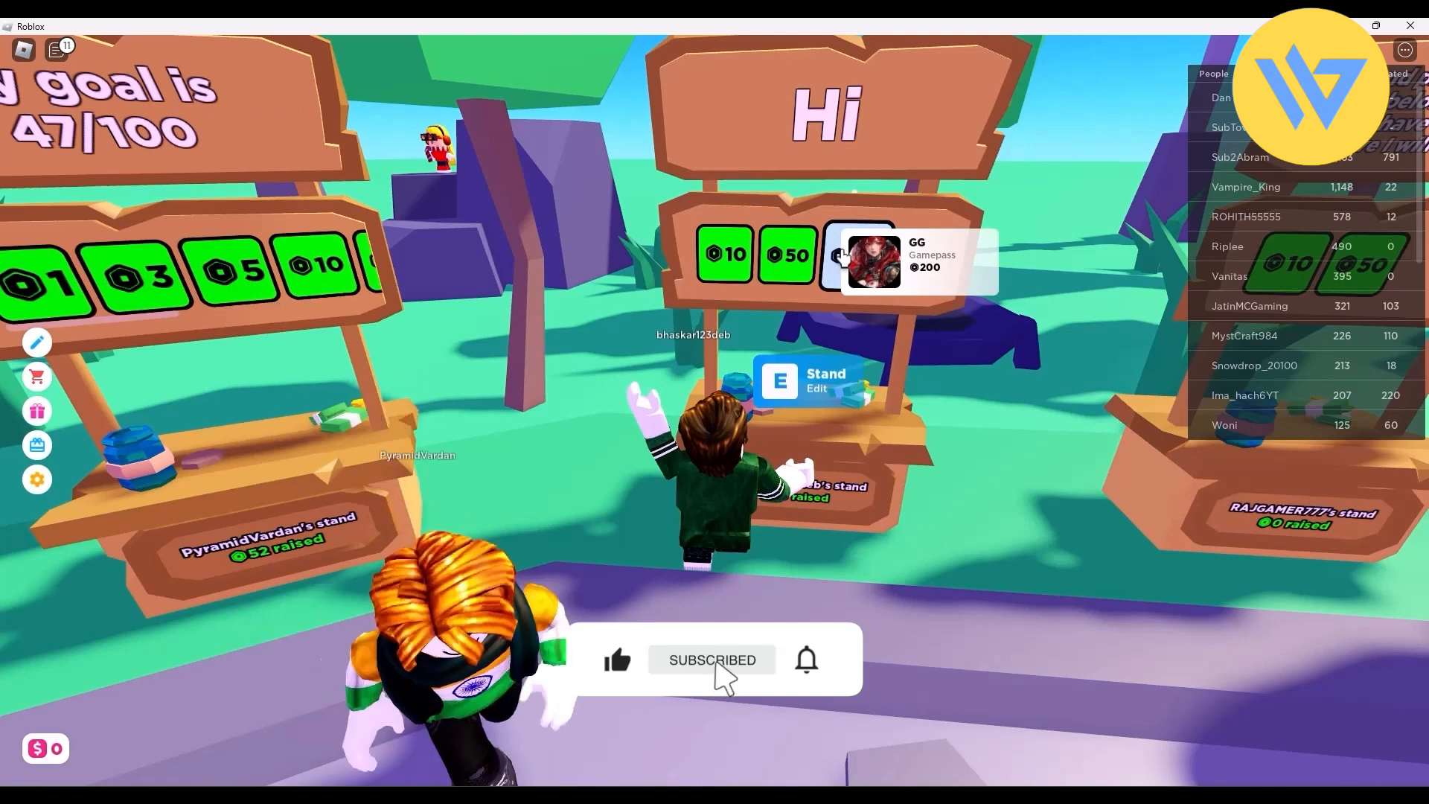